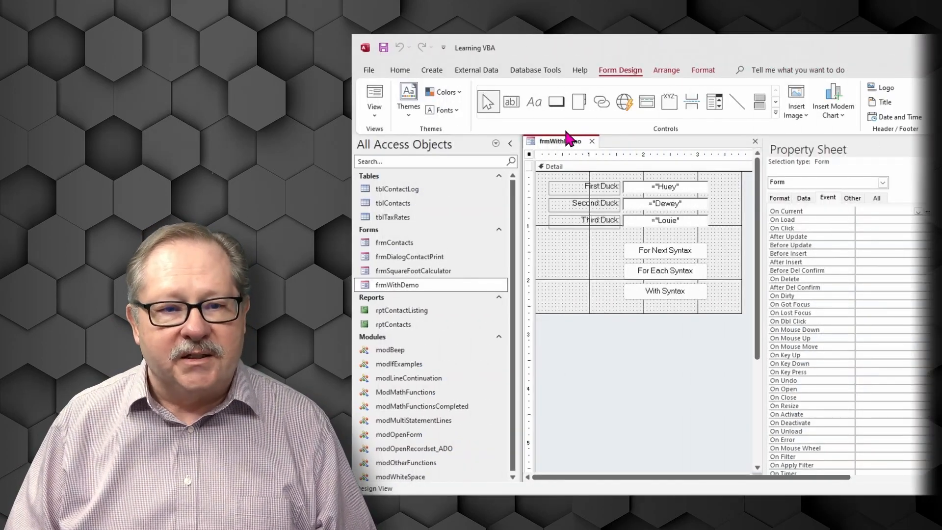
mouse_move(642, 262)
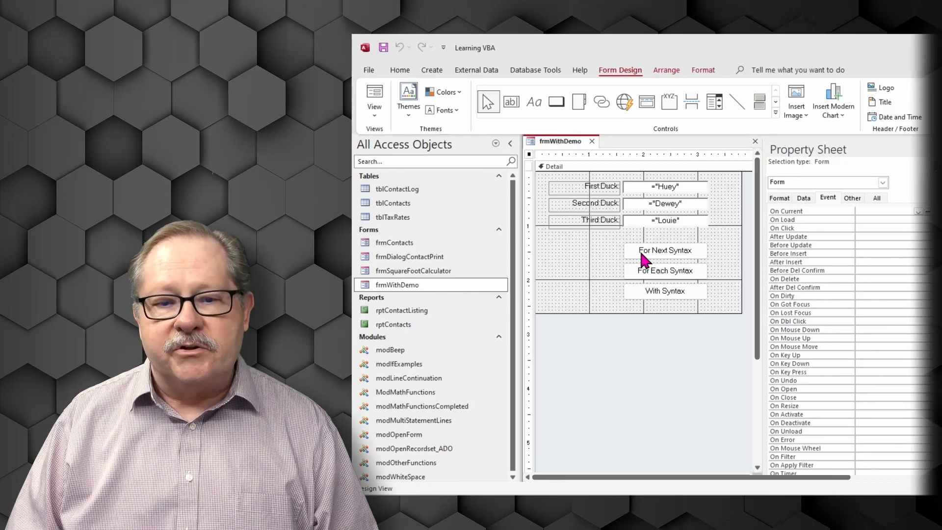
mouse_move(645, 281)
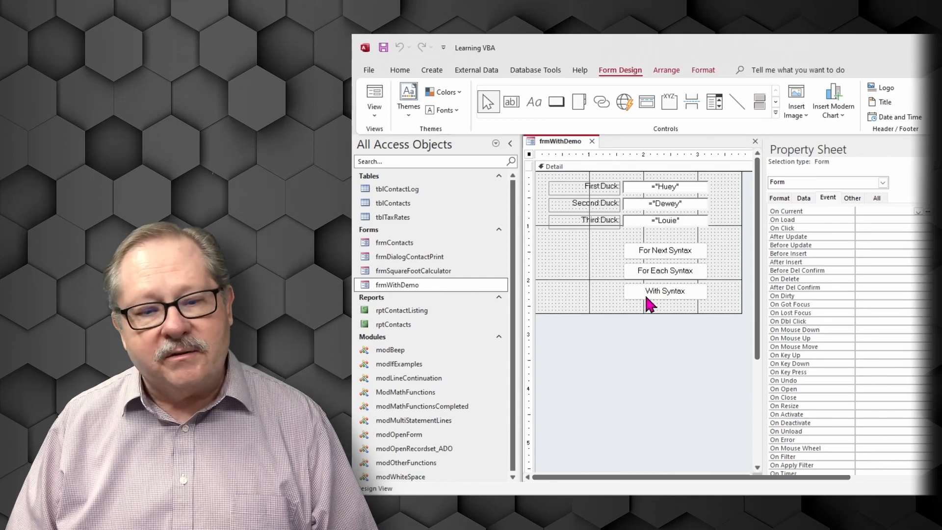
mouse_move(655, 259)
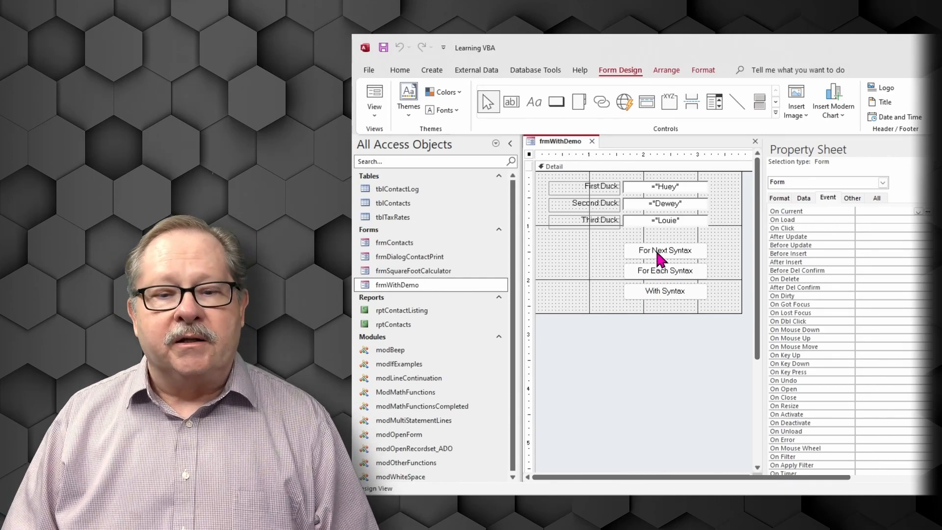
Step: Run the For Next, With and For Next buttons again on frmWithDemo, ending with blue labels and red names
click(664, 250)
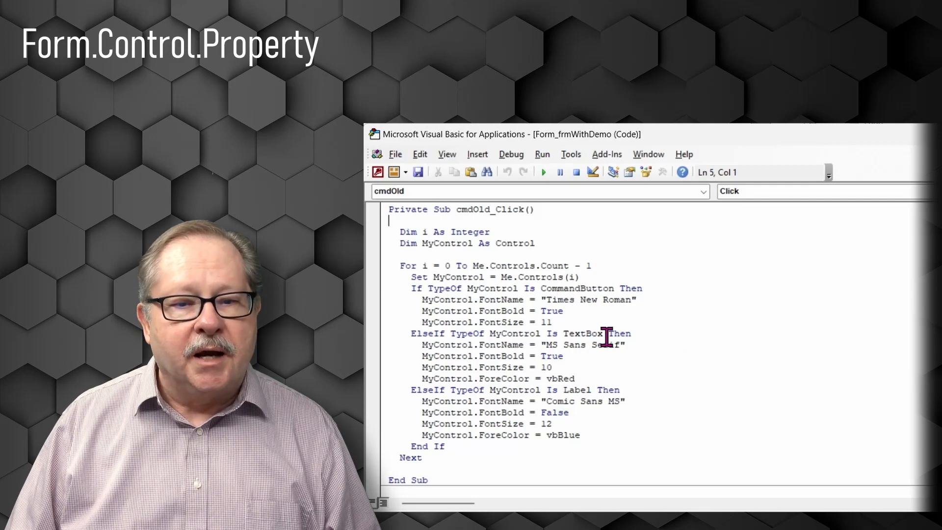
double_click(583, 334)
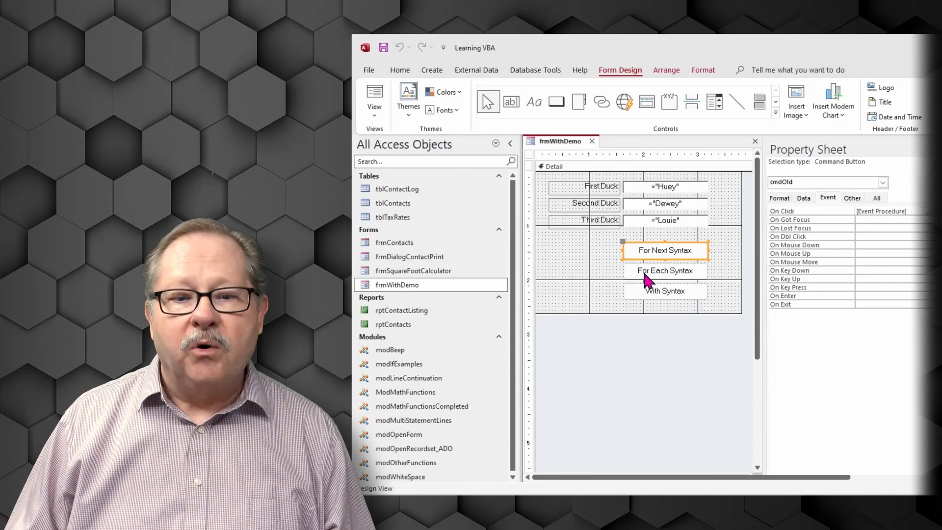
click(665, 270)
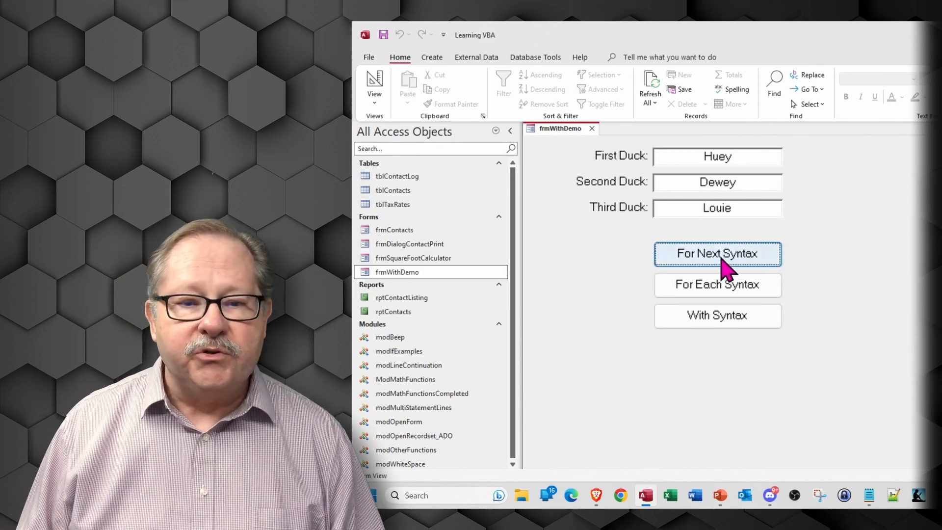
click(717, 253)
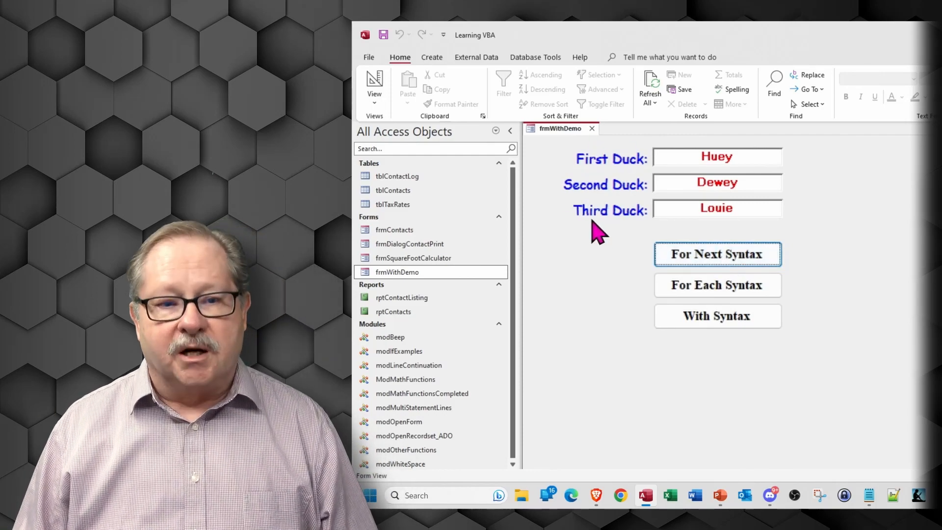
mouse_move(753, 243)
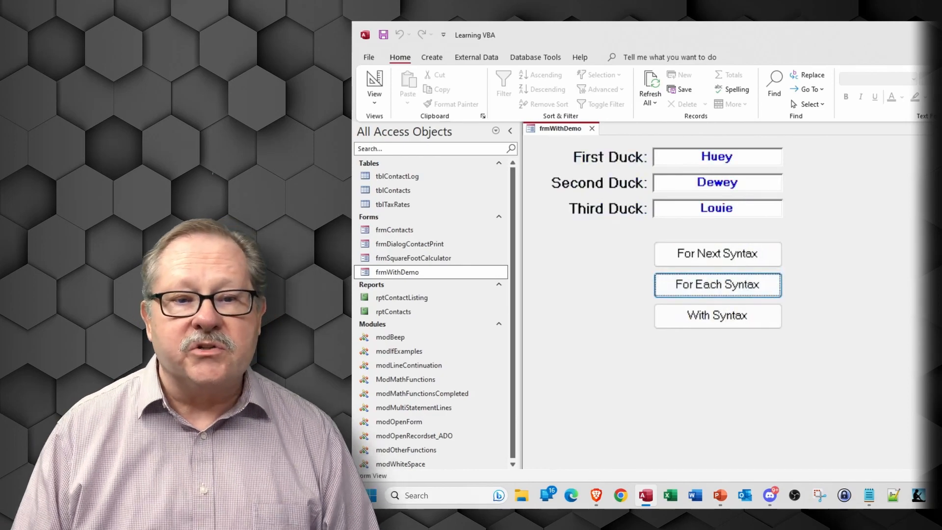
mouse_move(605, 180)
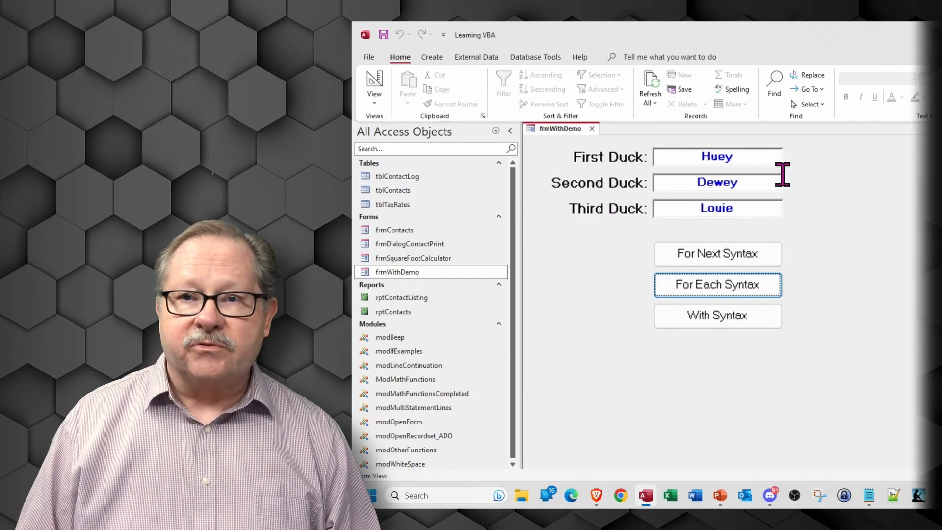
mouse_move(790, 237)
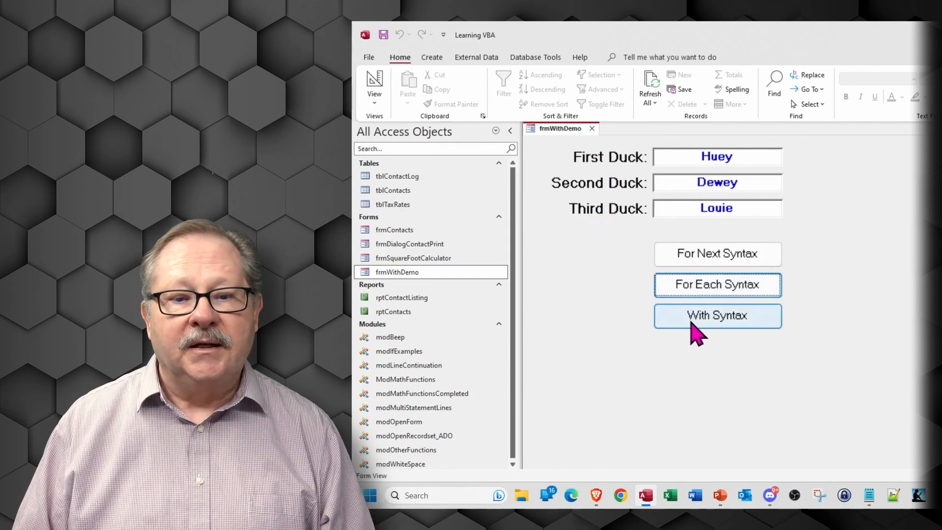
click(716, 315)
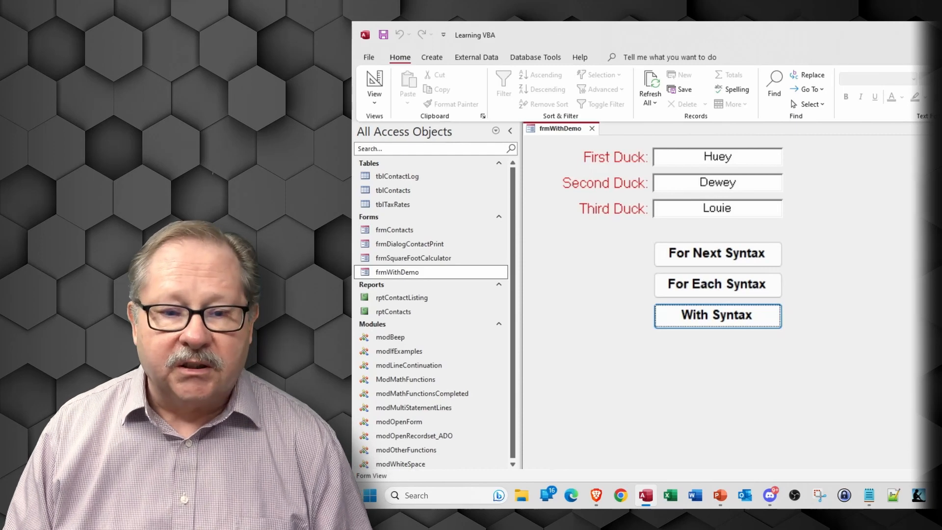
click(717, 254)
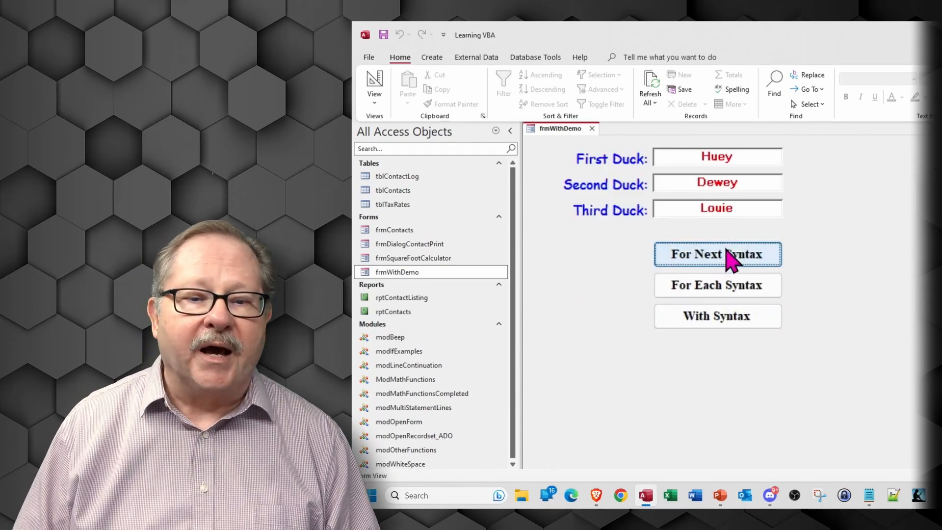